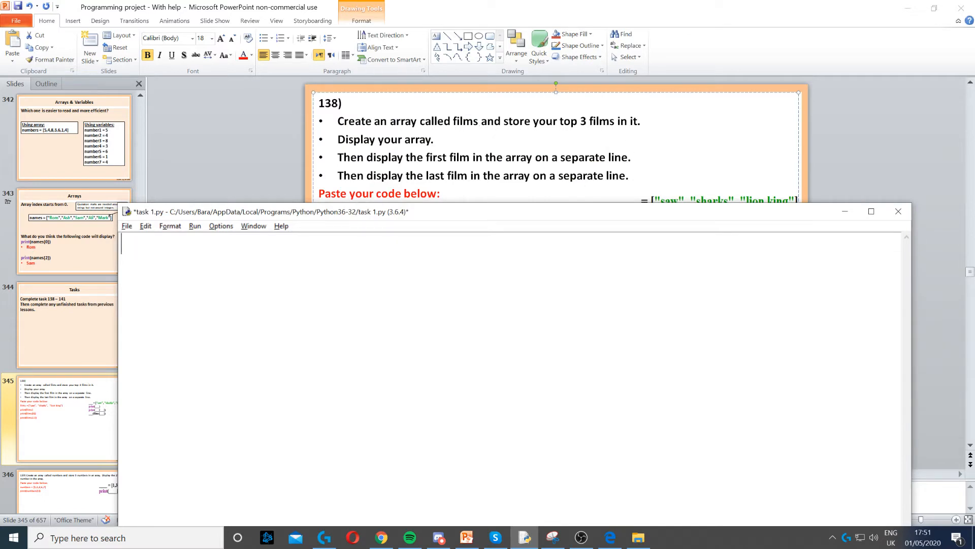
Define films = ["saw", "sharks", "lion king"] and move to a new line below it
{"action": "type", "text": "films = [\"saw\", \"sharks\", \"lion king\"]"}
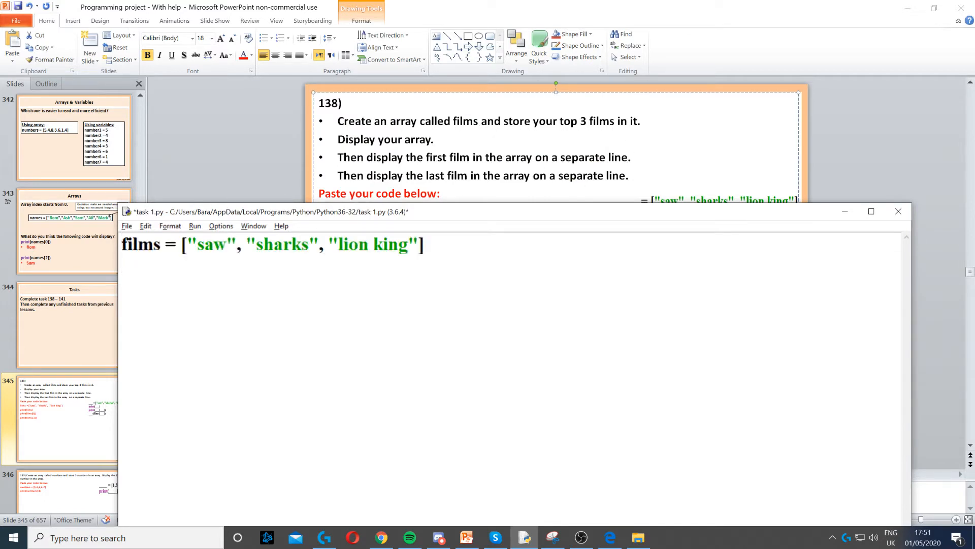
{"action": "double_click", "coordinate": [139, 244]}
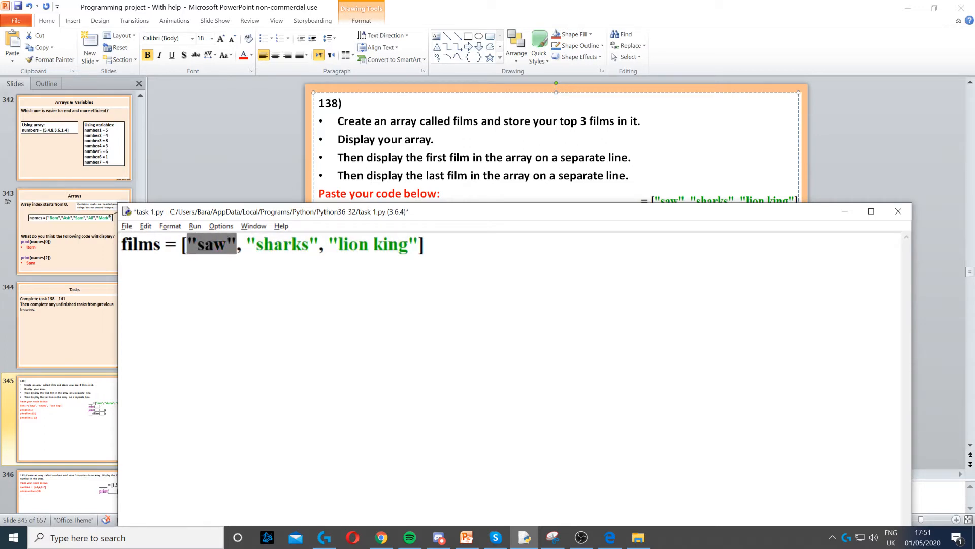
{"action": "left_click", "coordinate": [417, 244]}
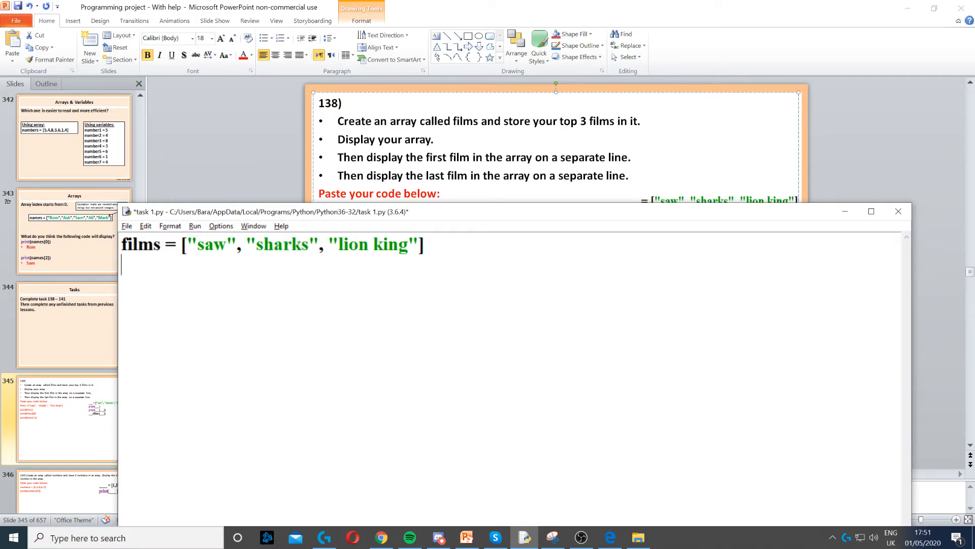
Add print(films) to display the whole films list
{"action": "type", "text": "print(films)"}
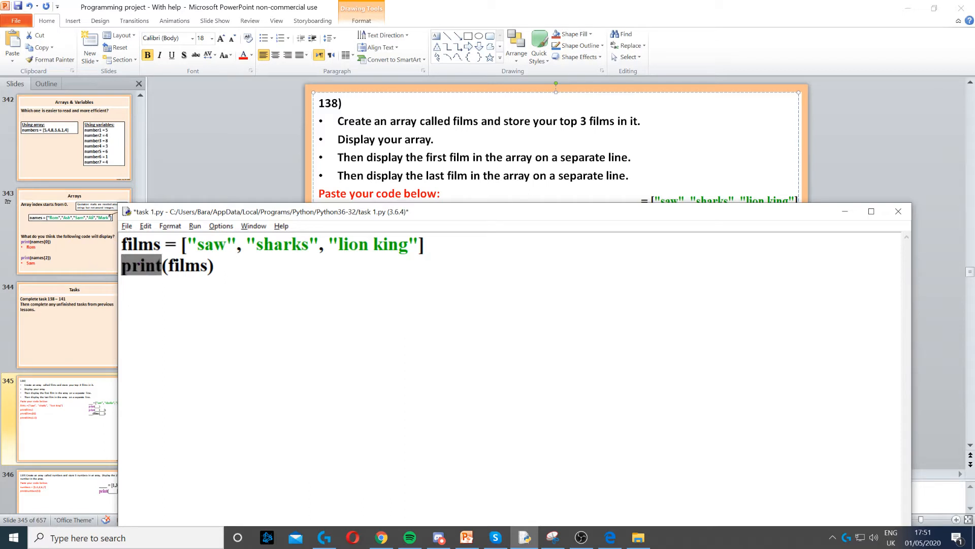
{"action": "double_click", "coordinate": [188, 265]}
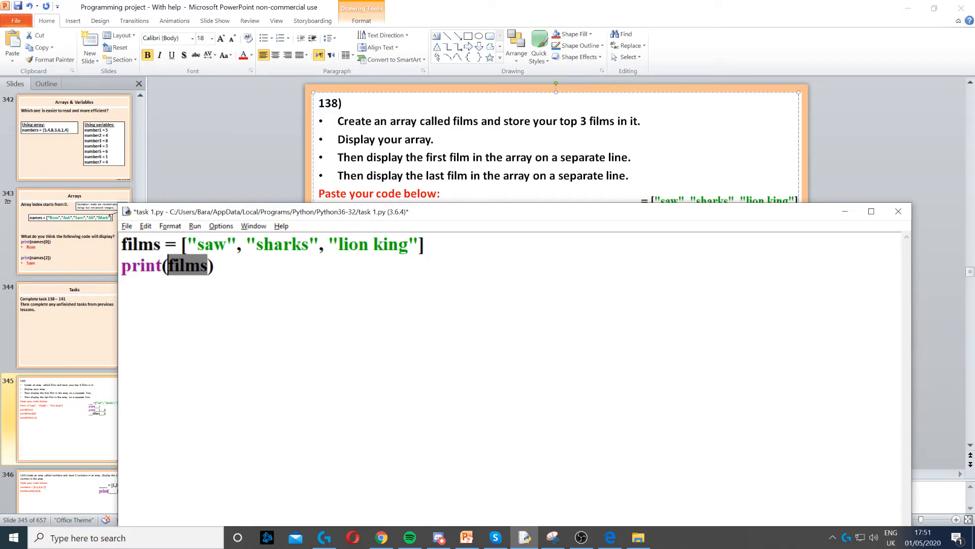
{"action": "left_click", "coordinate": [215, 265]}
{"action": "type", "text": "print(films[0])"}
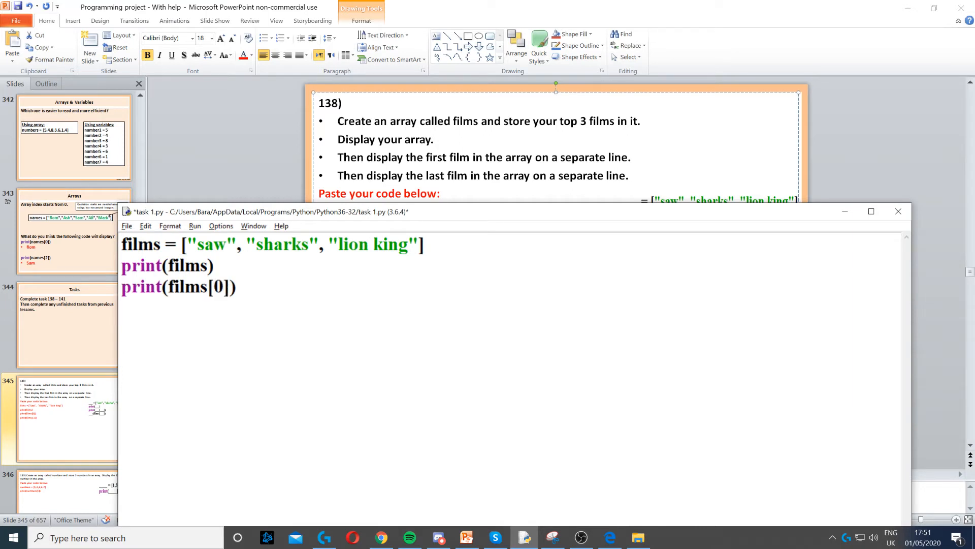
Add print(films[0]) to display the first film, saw, on its own line
{"action": "double_click", "coordinate": [217, 286]}
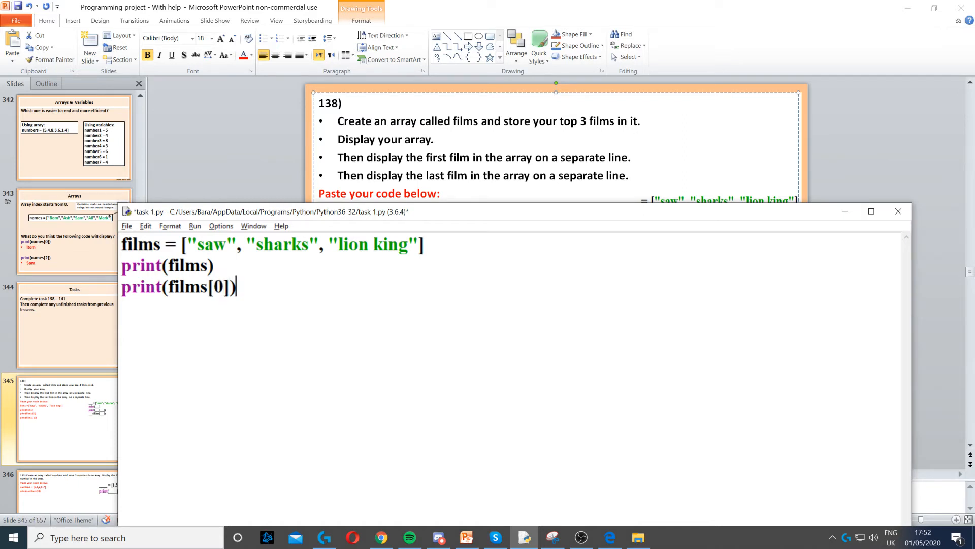
{"action": "double_click", "coordinate": [217, 286]}
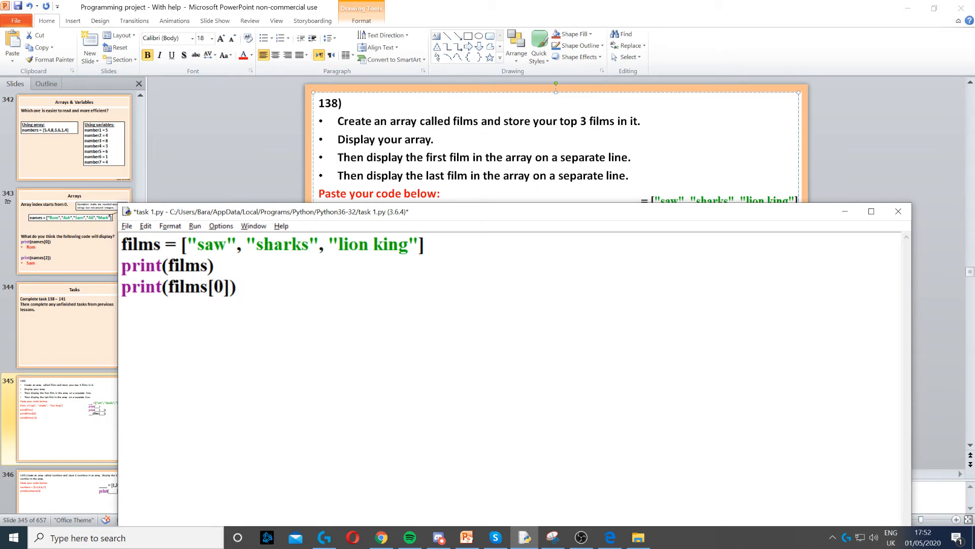
{"action": "left_click", "coordinate": [234, 287]}
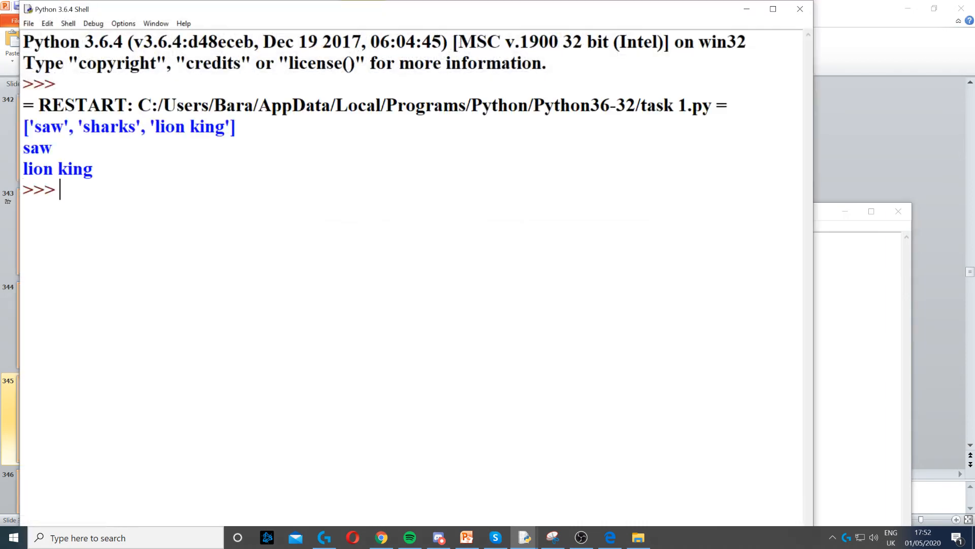
Review the shell output showing the list, then saw as the first film, then lion king
{"action": "double_click", "coordinate": [38, 148]}
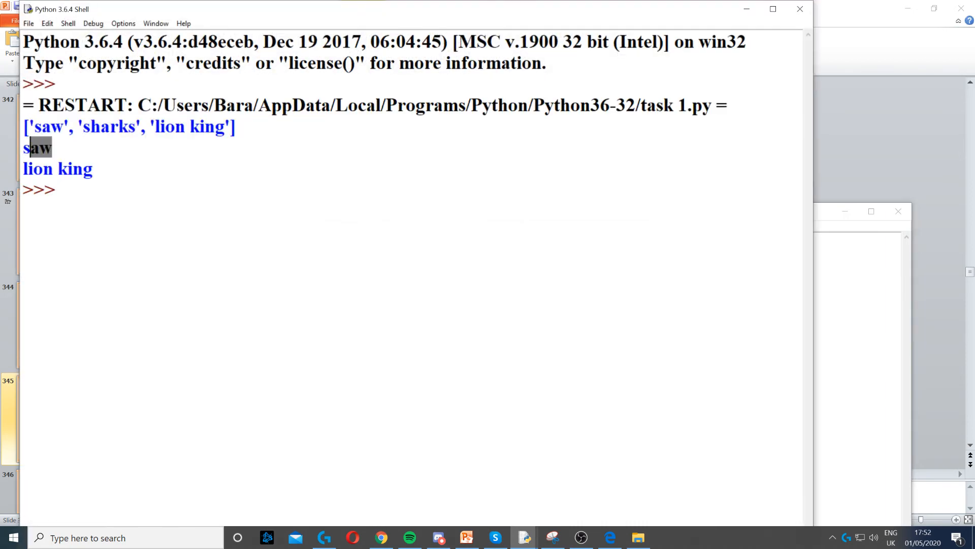